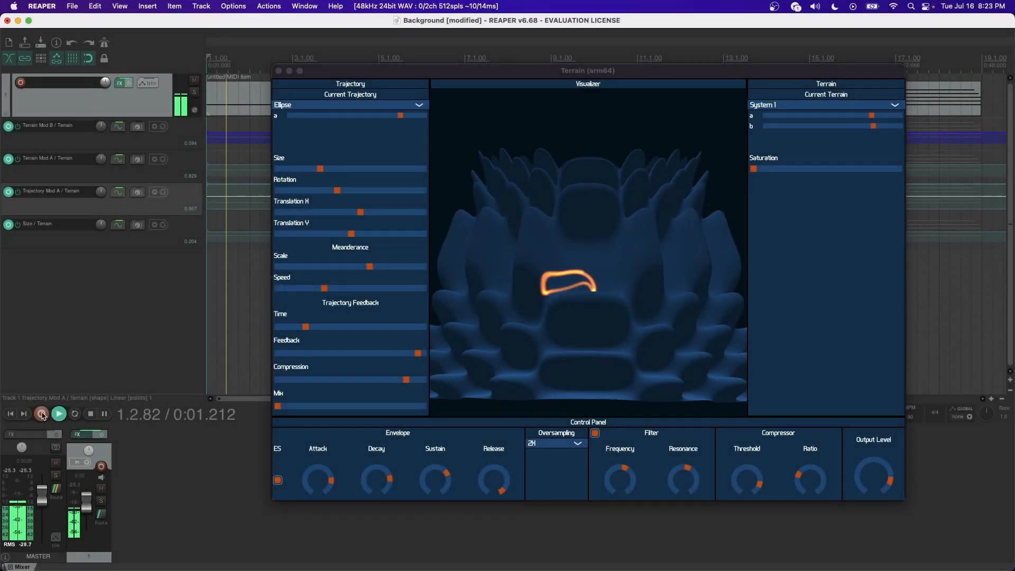
- Run the Terrain synth with an Ellipse trajectory over the Sinusoidal terrain
click(41, 414)
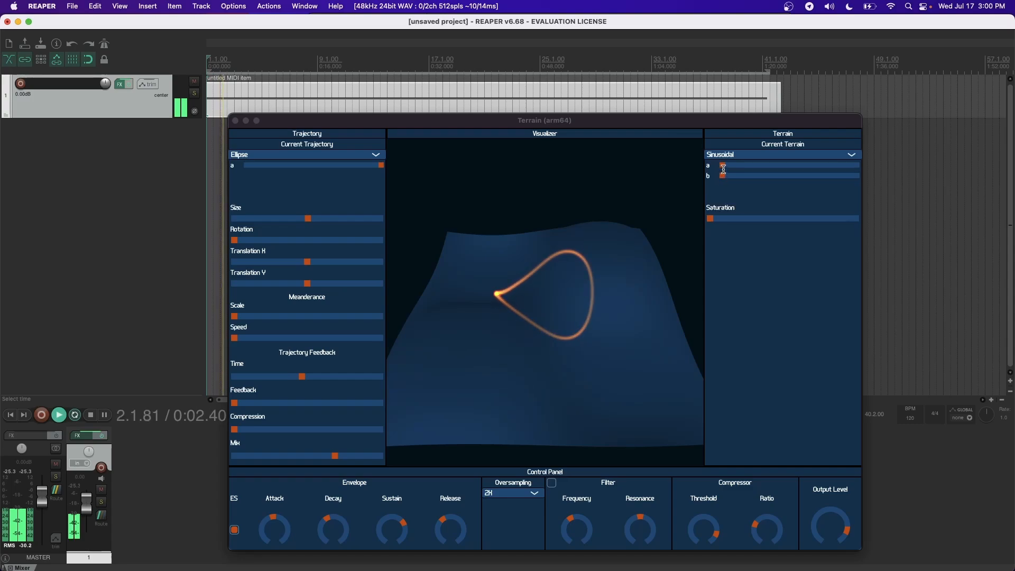
- Raise Sinusoidal terrain a and b near maximum, shrink the trajectory size fully, then restore it to mid size
drag(723, 166, 842, 166)
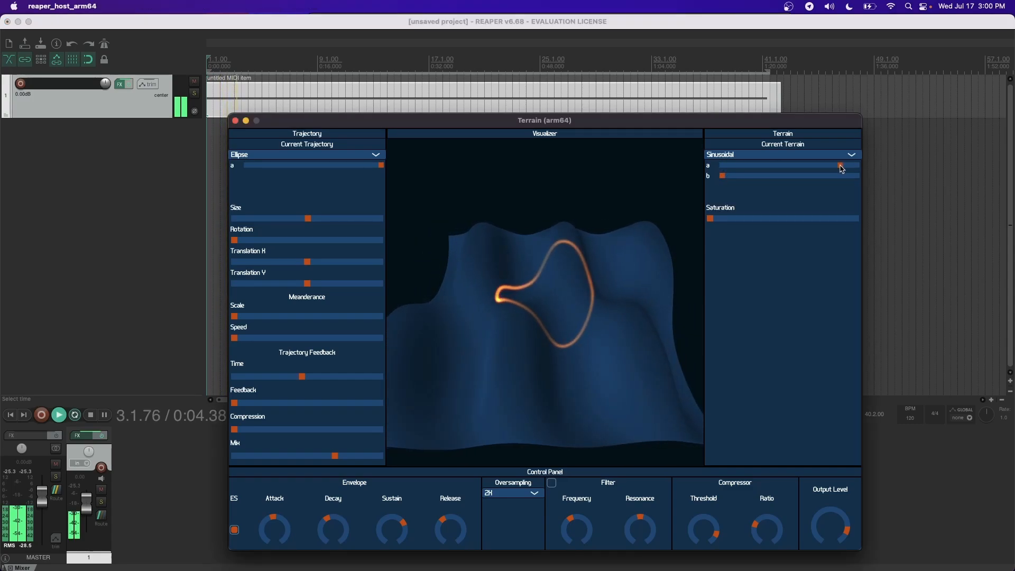
drag(720, 176, 740, 175)
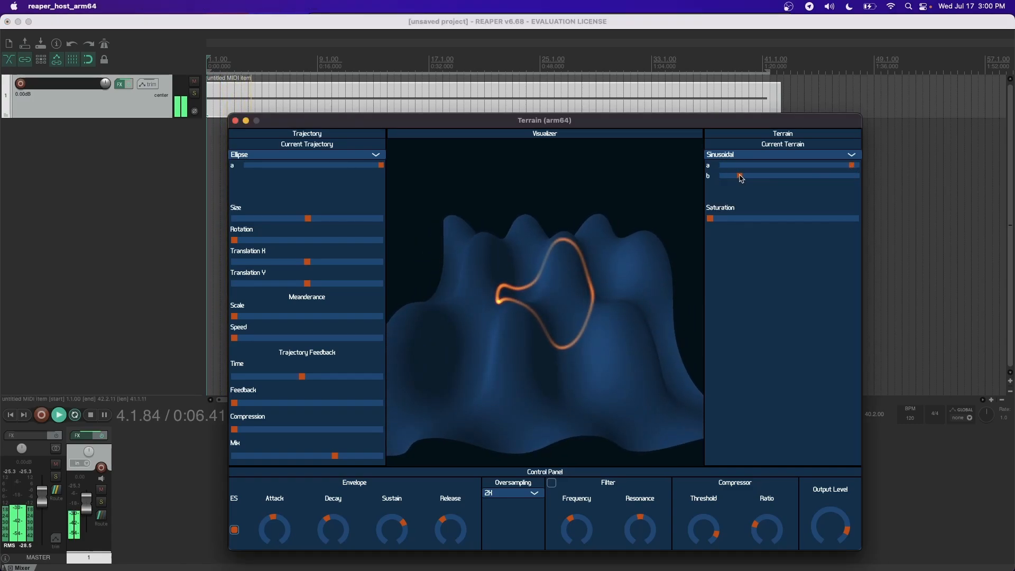
drag(738, 177, 824, 176)
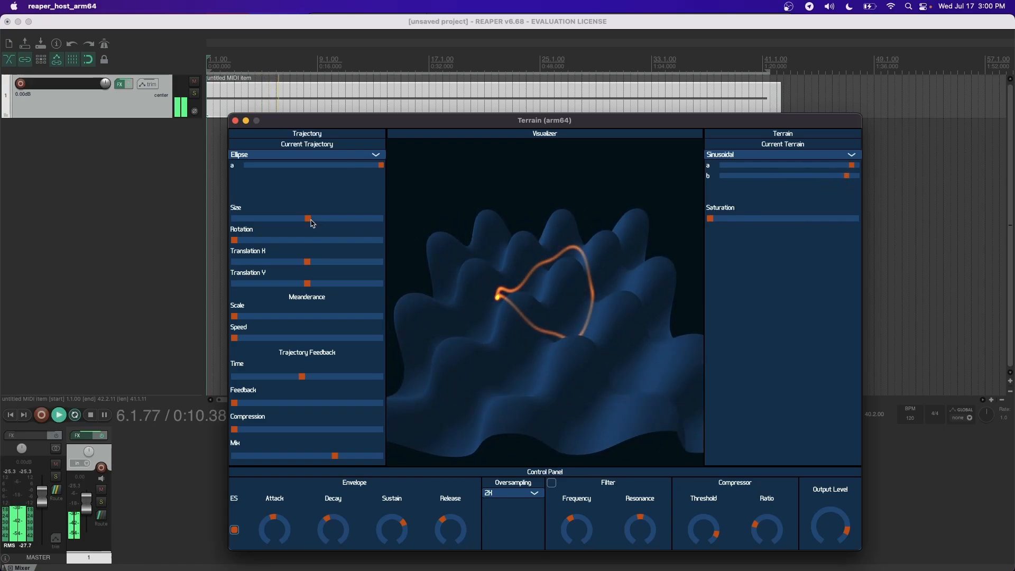
drag(309, 218, 258, 218)
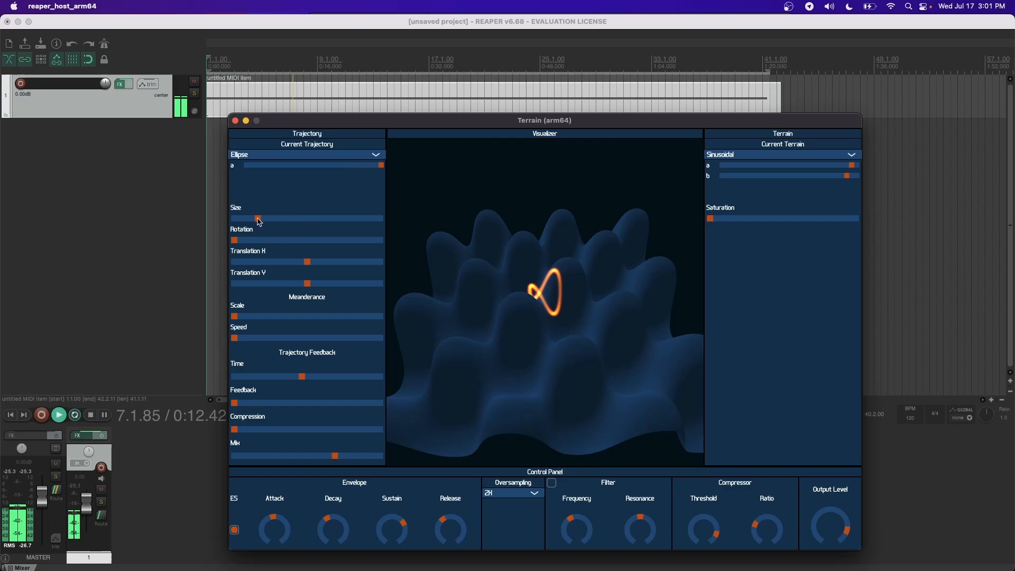
drag(258, 219, 332, 219)
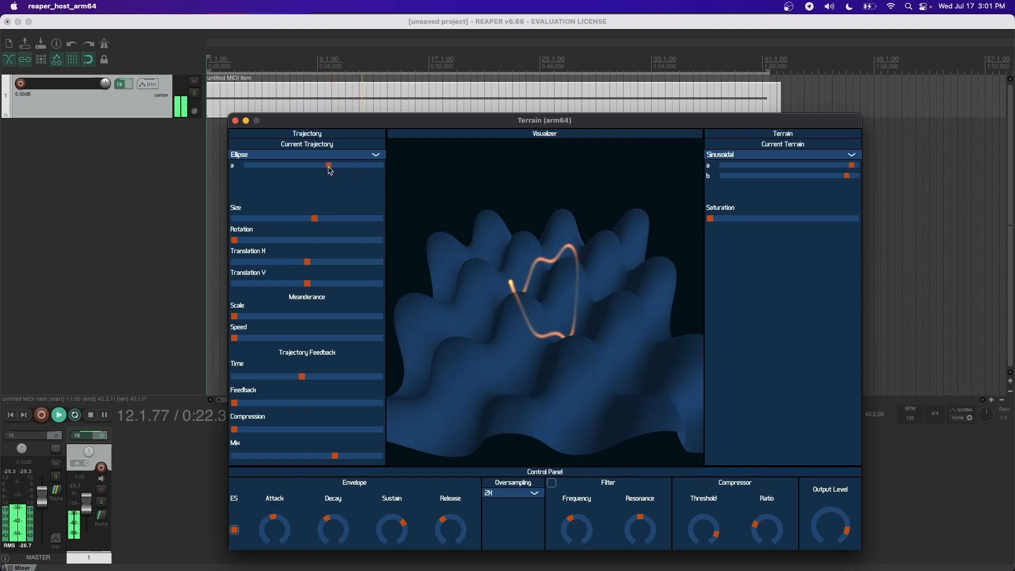
- Lower the ellipse's a parameter and change the terrain to System 1
drag(328, 165, 271, 165)
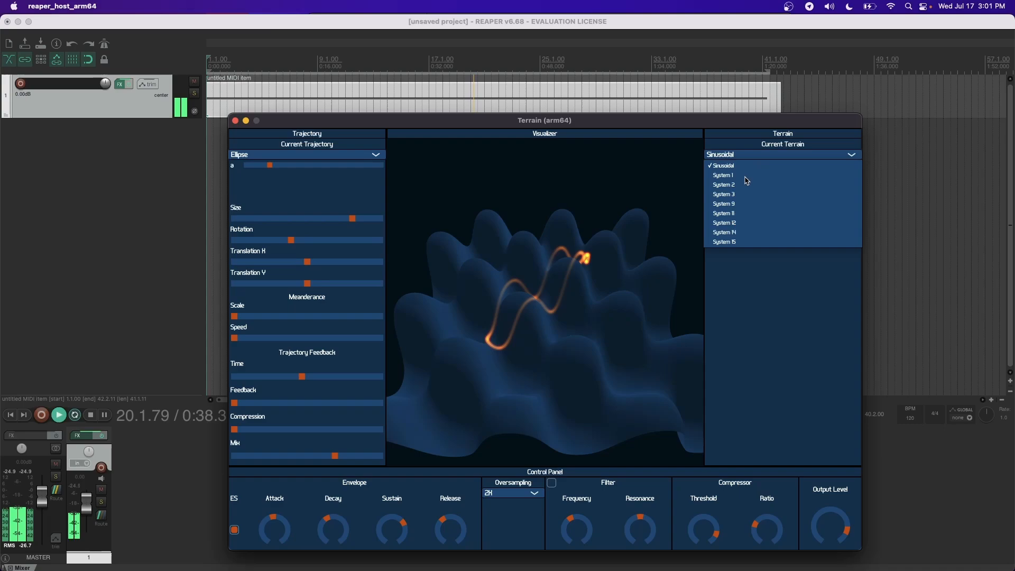
click(724, 175)
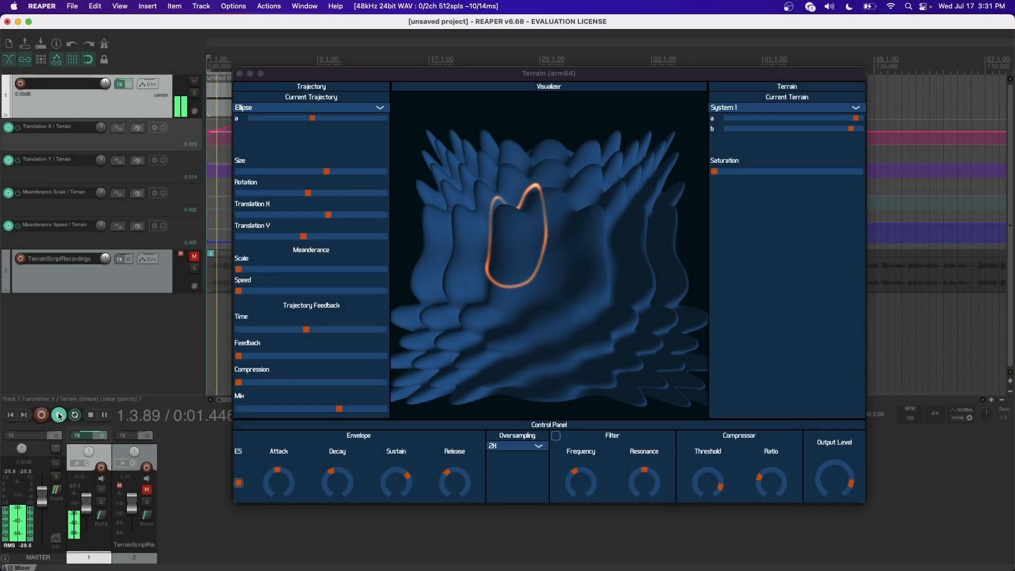
- Play the Epitrochoid 5 trajectory over System 15 with trajectory feedback at maximum
click(58, 414)
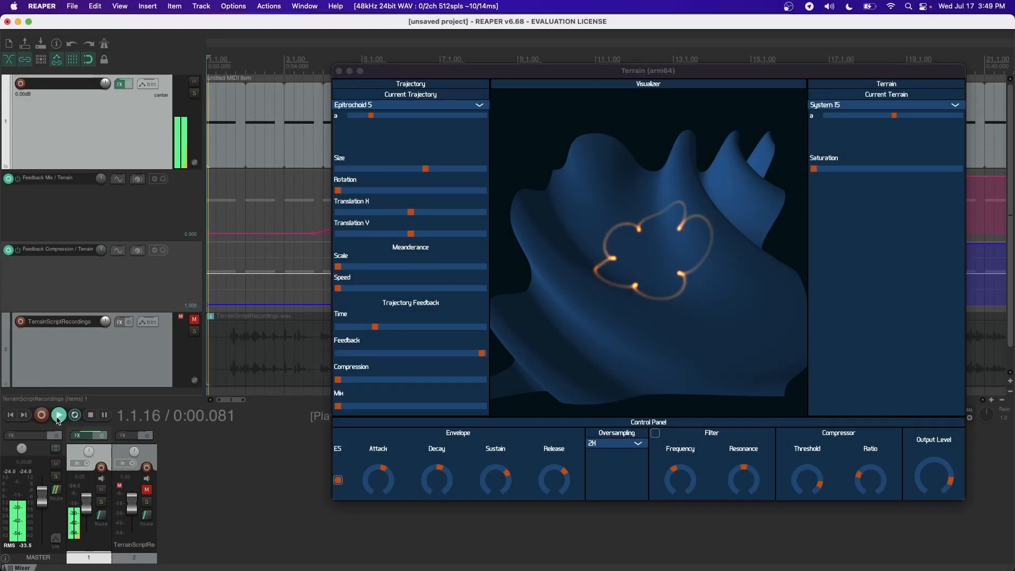
- Play the Bicorn trajectory over Sinusoidal terrain with saturation and output level automated
click(58, 414)
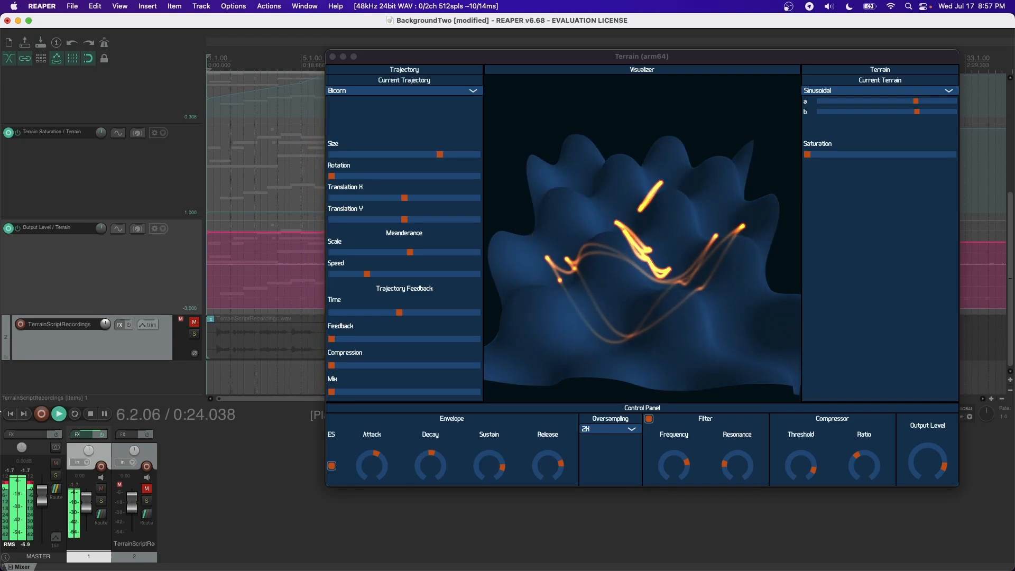
- Show the Ellipse-over-Sinusoidal setup with Attack, Release and Envelope Size automation lanes
click(879, 91)
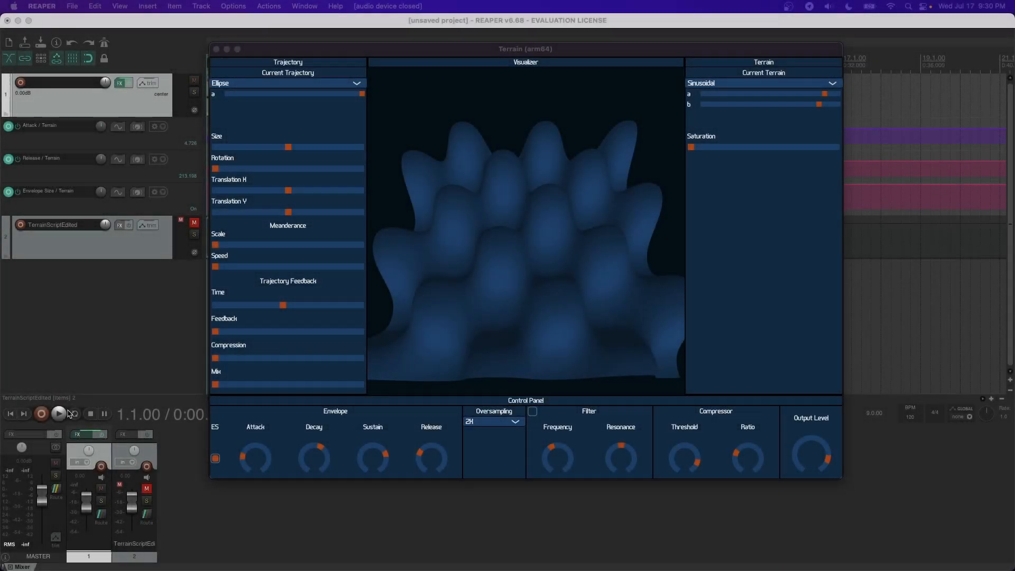
- Start playback and enable the ES envelope so the ellipse collapses into a small loop
click(58, 413)
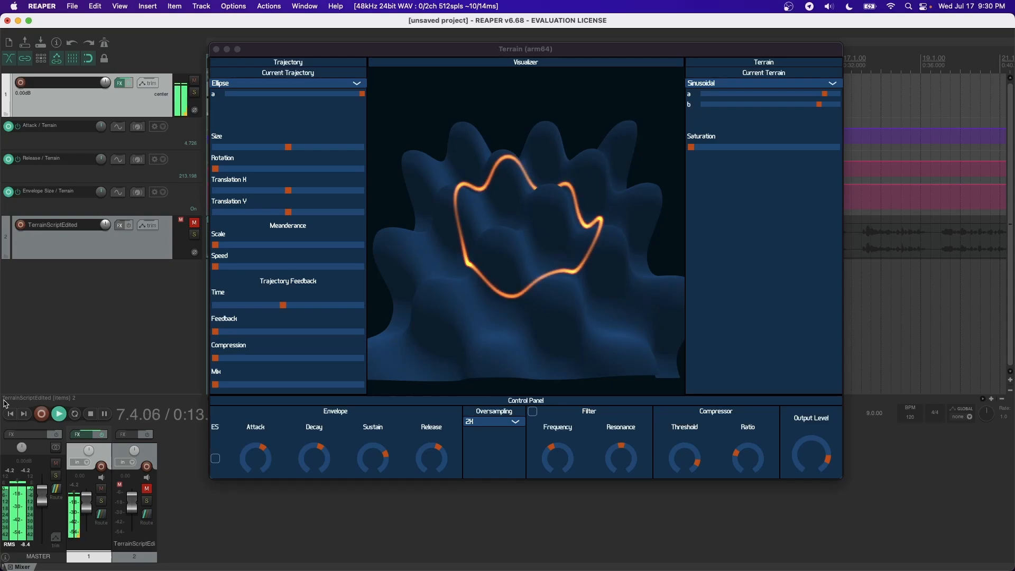
click(215, 458)
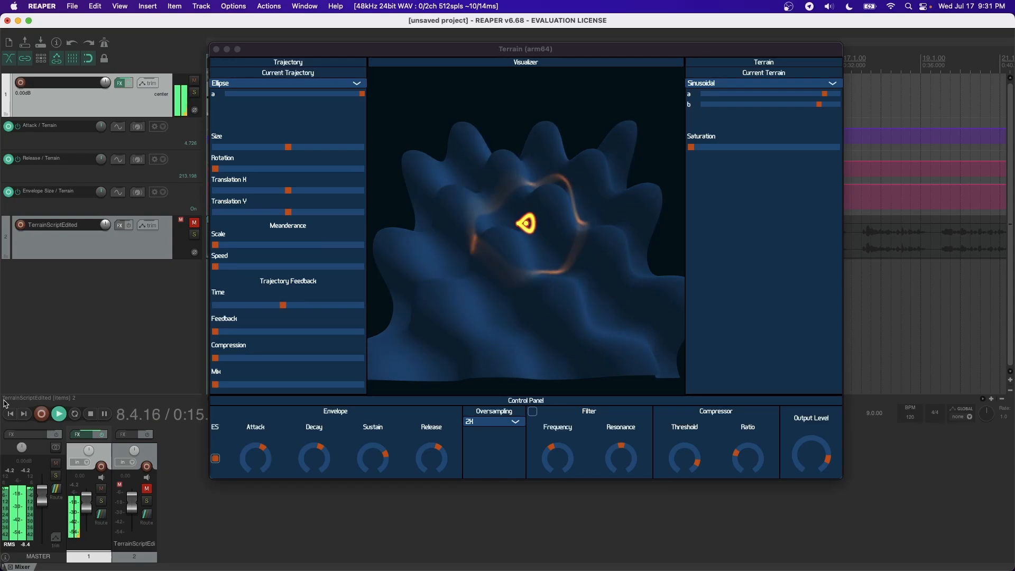